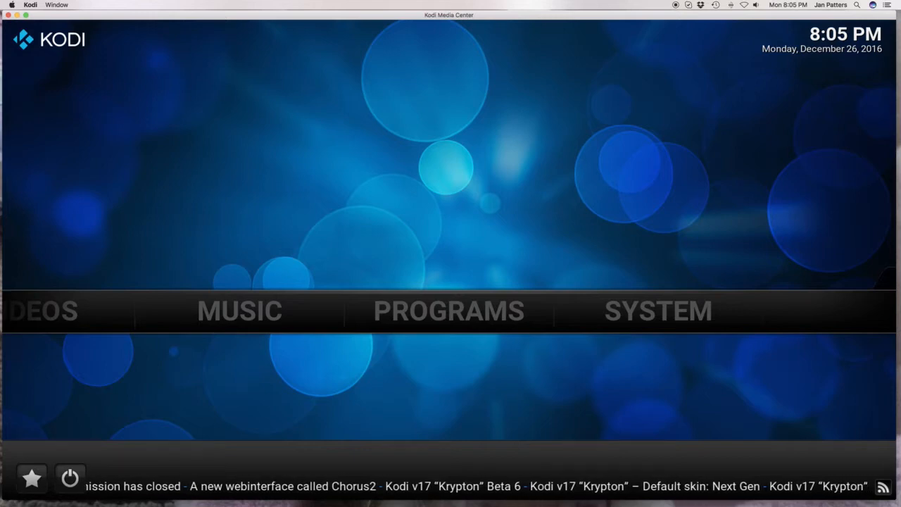
pyautogui.moveTo(482, 471)
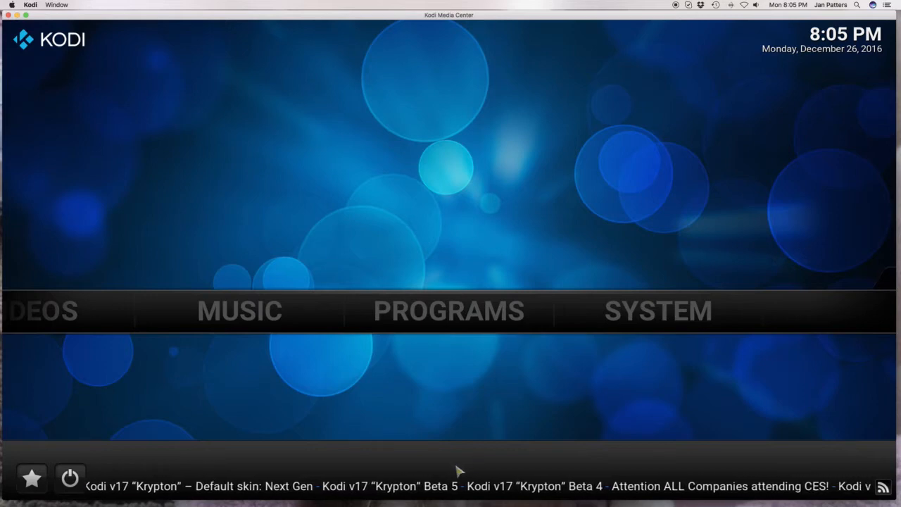
pyautogui.moveTo(465, 96)
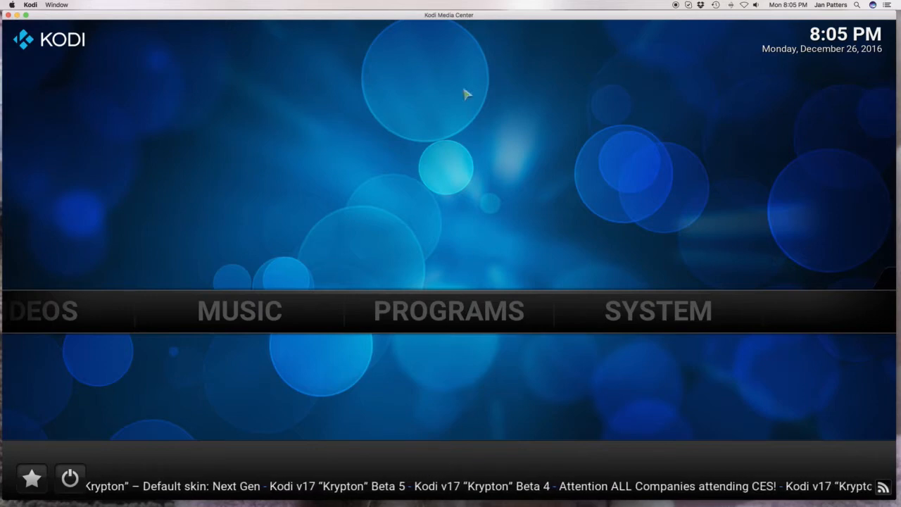
pyautogui.moveTo(512, 57)
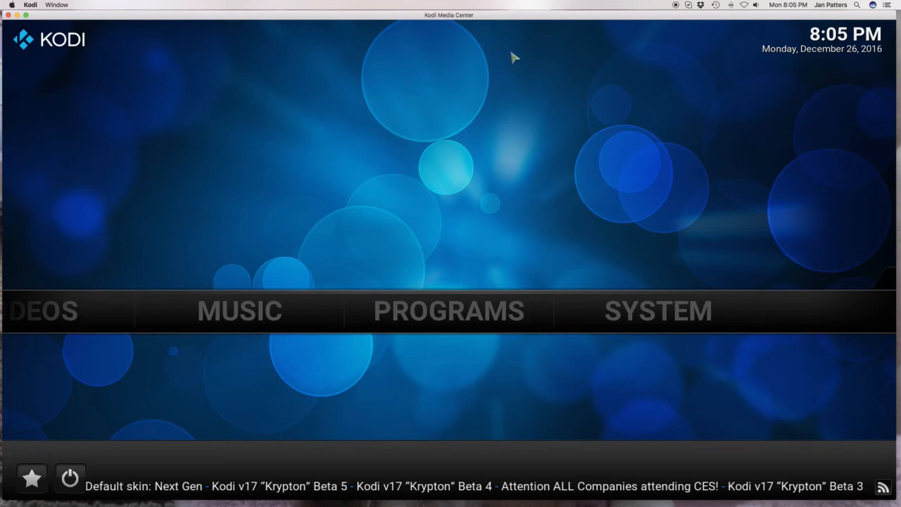
pyautogui.moveTo(476, 157)
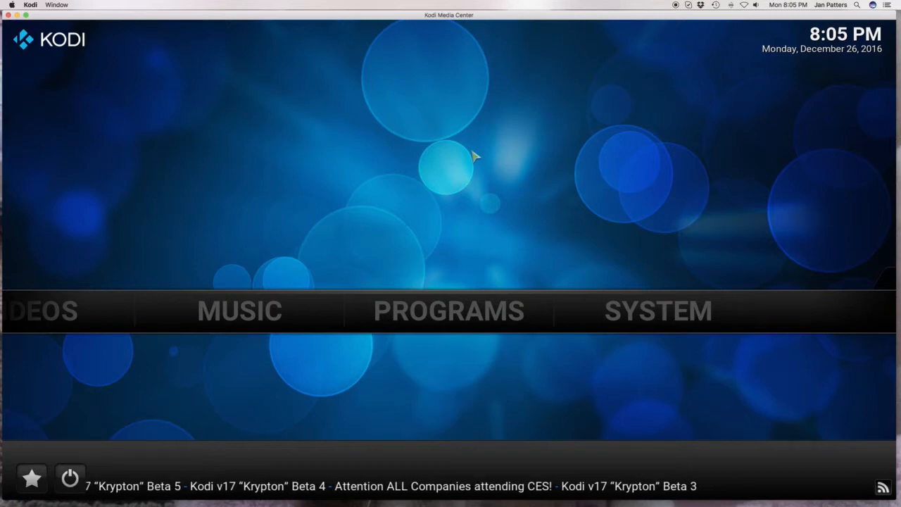
pyautogui.moveTo(502, 242)
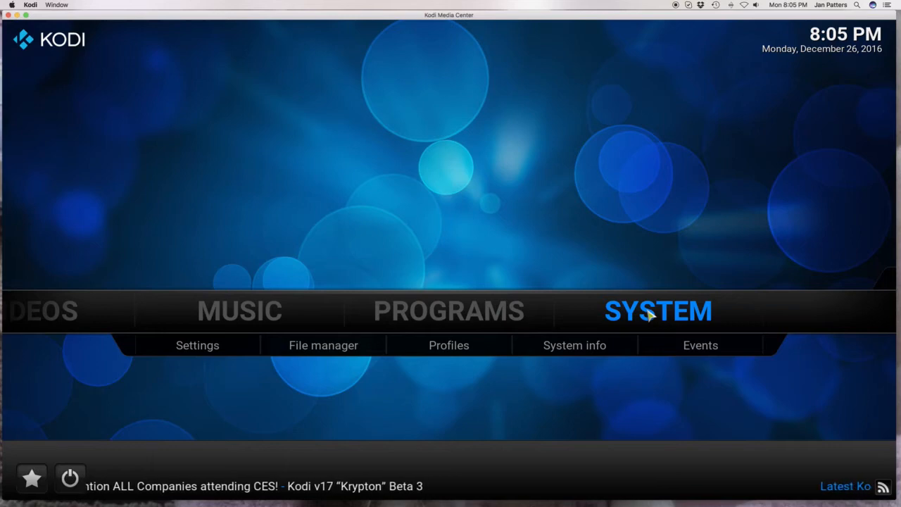
# - Enter Kodi's Settings and select the Interface settings category
pyautogui.click(197, 345)
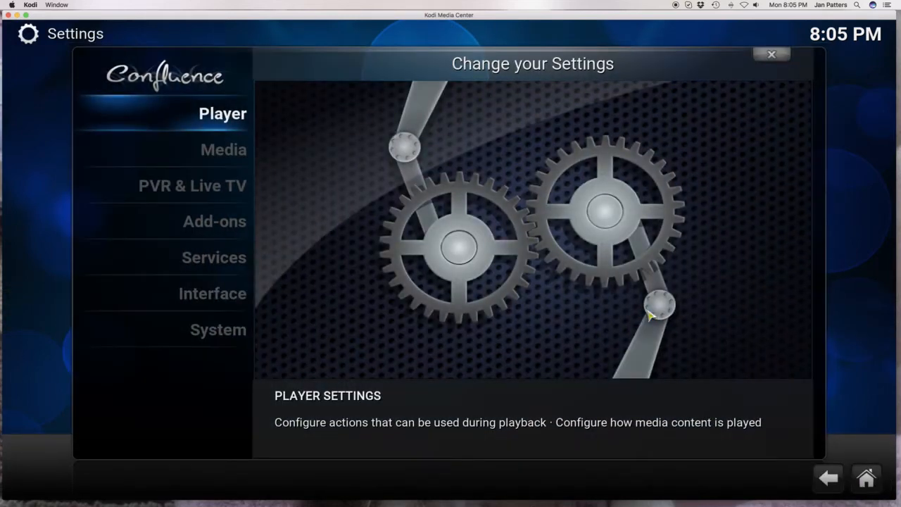
pyautogui.moveTo(595, 298)
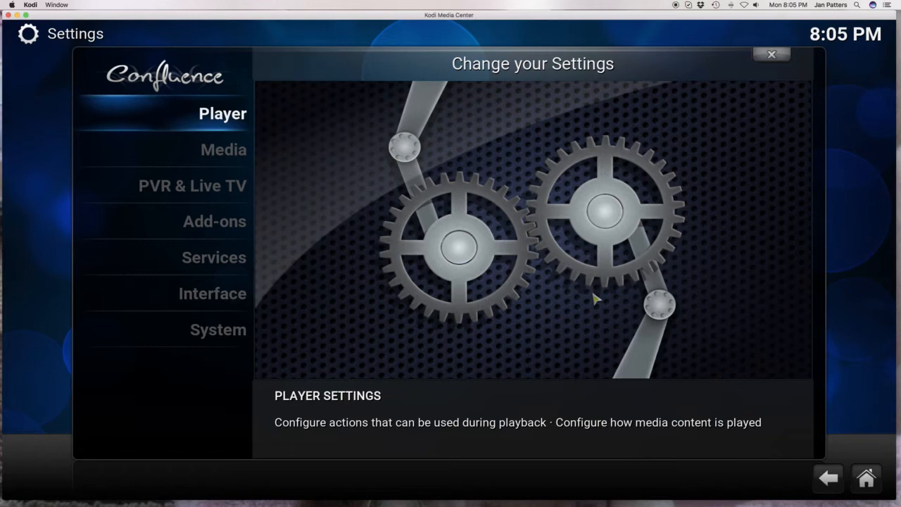
pyautogui.moveTo(222, 116)
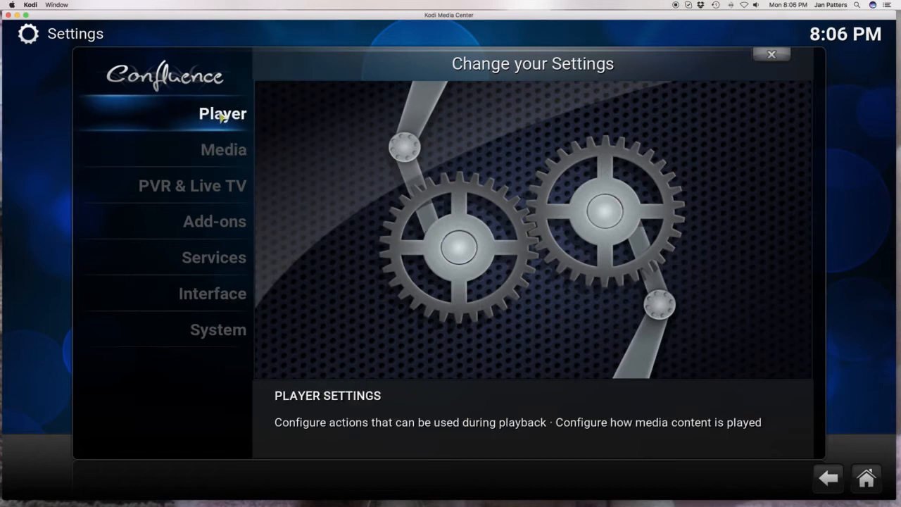
pyautogui.moveTo(221, 116)
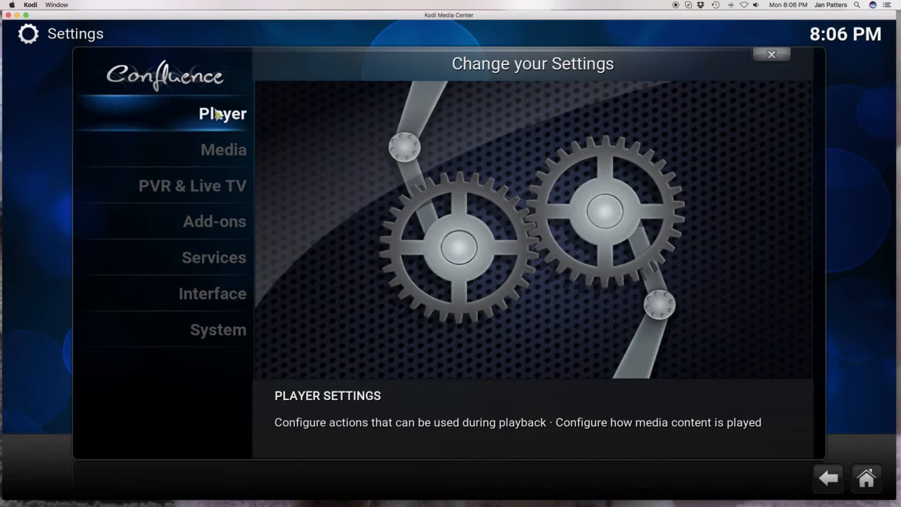
pyautogui.moveTo(220, 115)
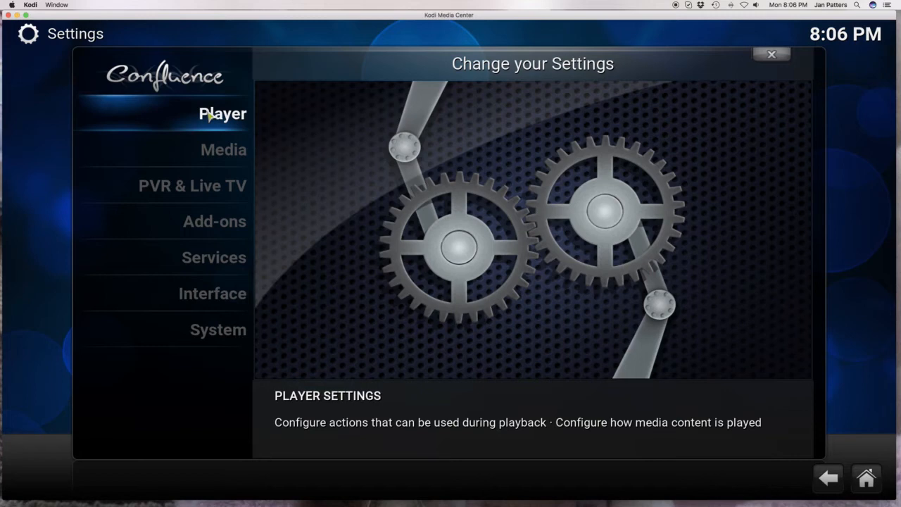
pyautogui.click(211, 294)
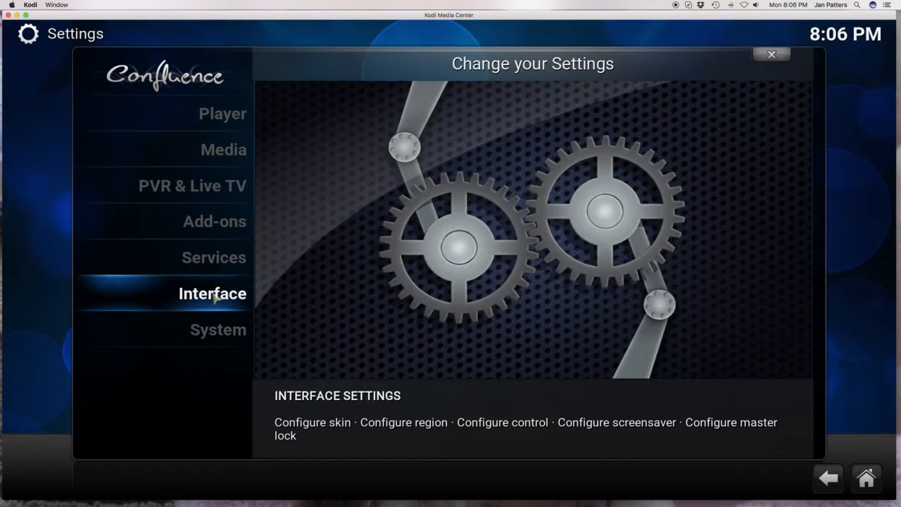
# - Go into Interface settings and show the Other section with startup window and RSS options
pyautogui.click(213, 294)
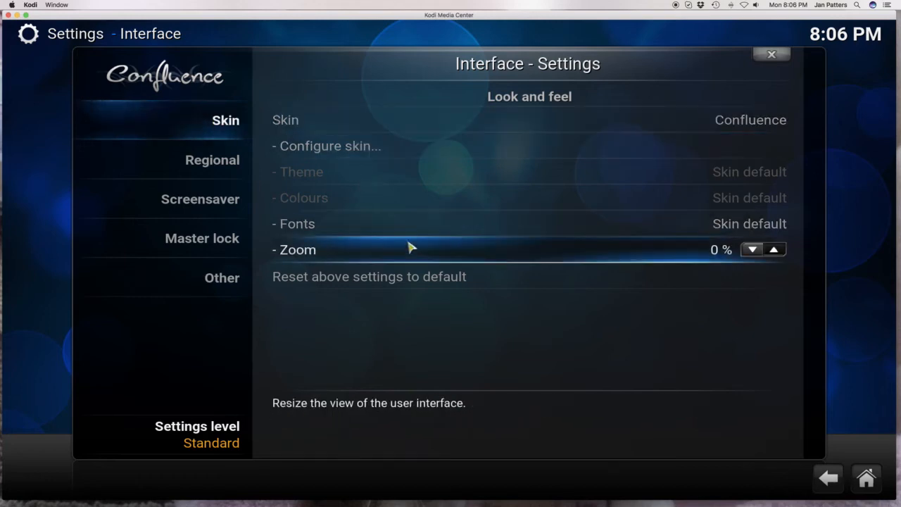
pyautogui.click(223, 277)
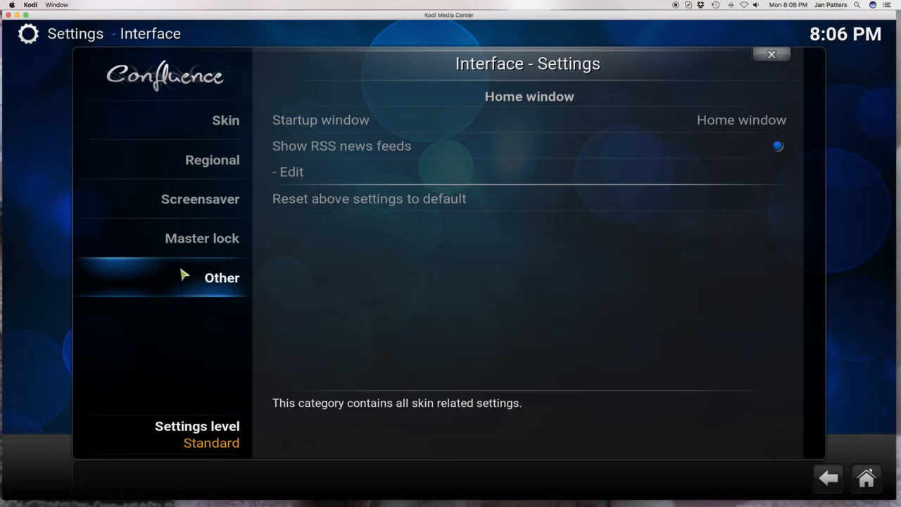
pyautogui.moveTo(369, 204)
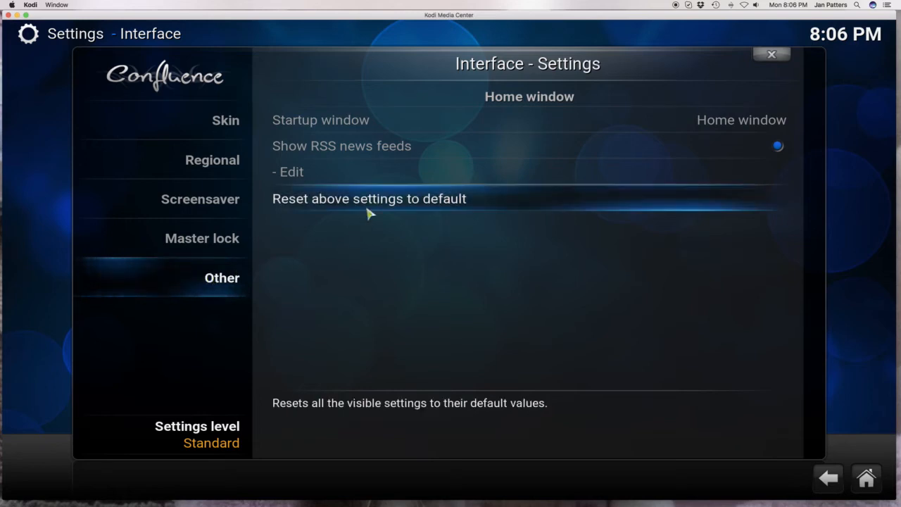
pyautogui.moveTo(372, 145)
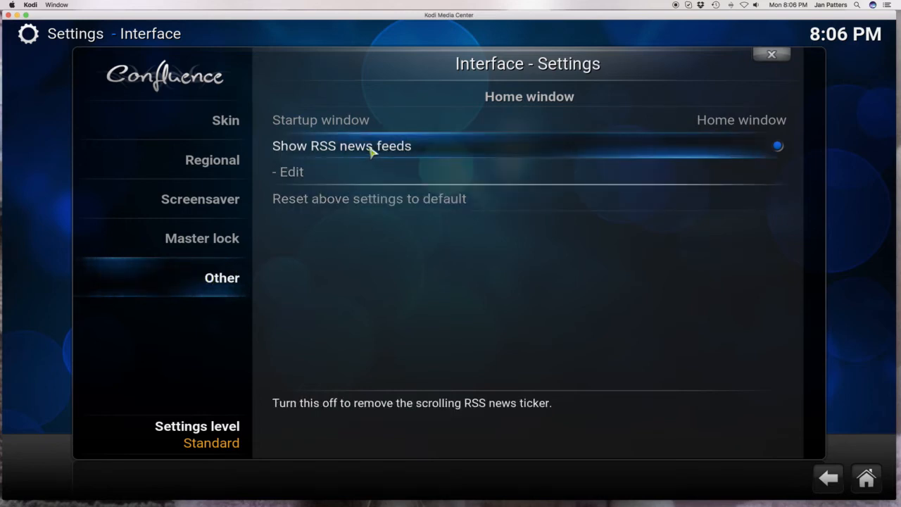
pyautogui.moveTo(434, 152)
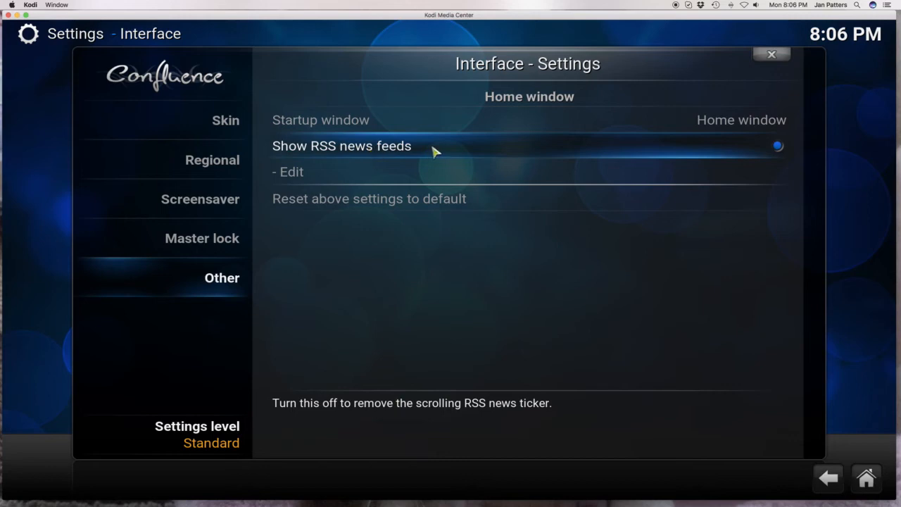
pyautogui.moveTo(515, 152)
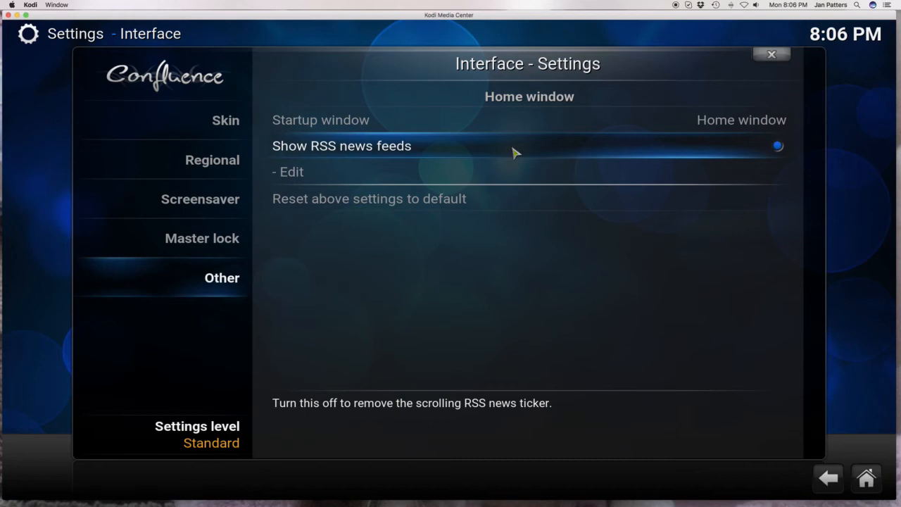
# - Switch off Show RSS news feeds, leaving its Edit option greyed out
pyautogui.click(225, 120)
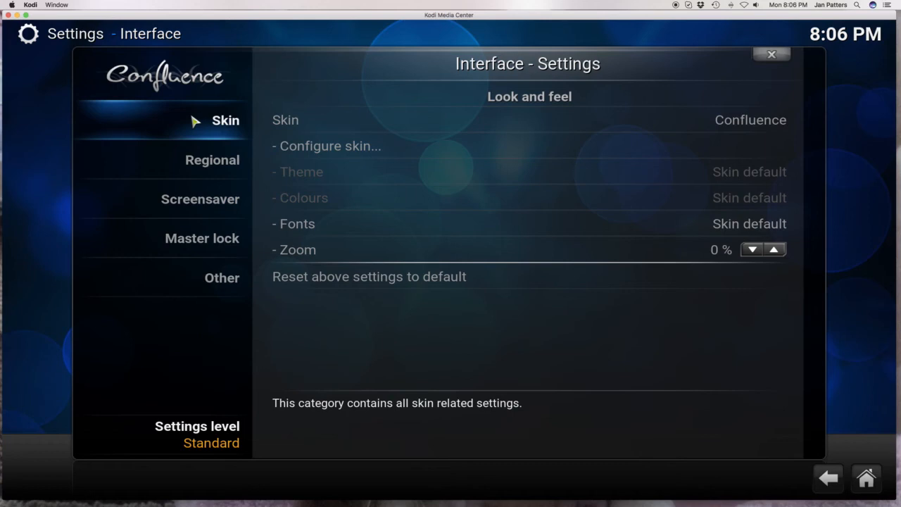
pyautogui.moveTo(225, 120)
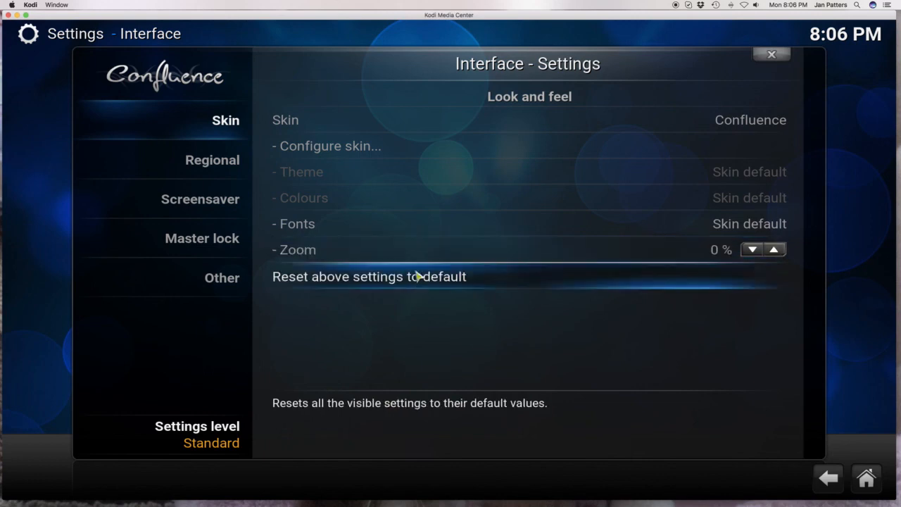
pyautogui.click(222, 276)
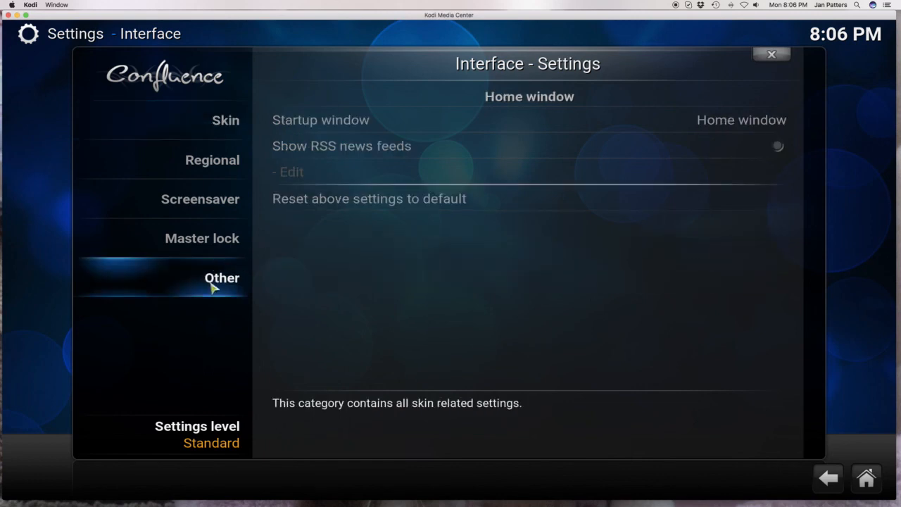
pyautogui.moveTo(406, 152)
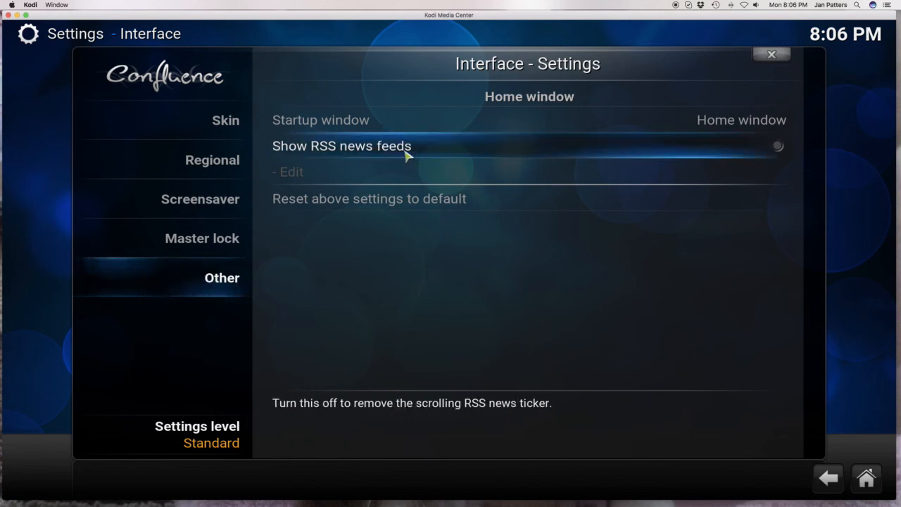